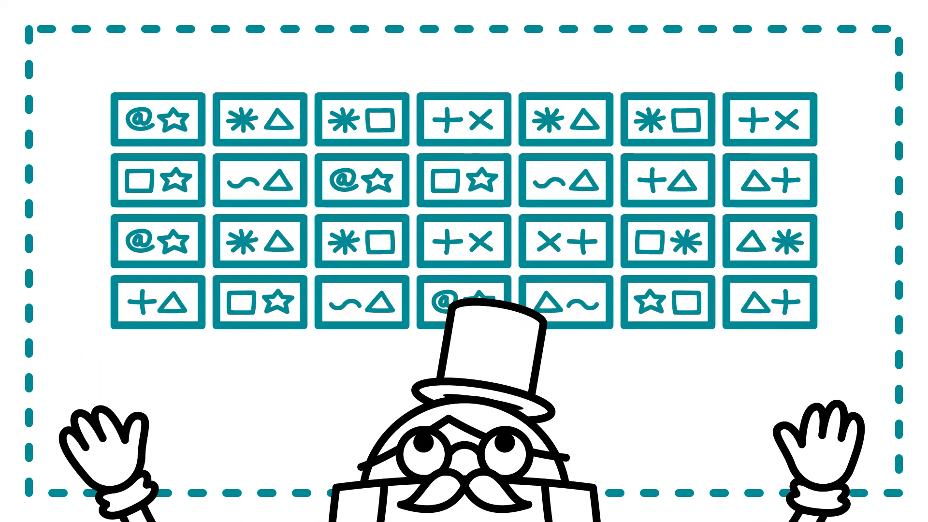
# Play the animation until the top row's third block rises above the grid showing 100.
pyautogui.click(360, 121)
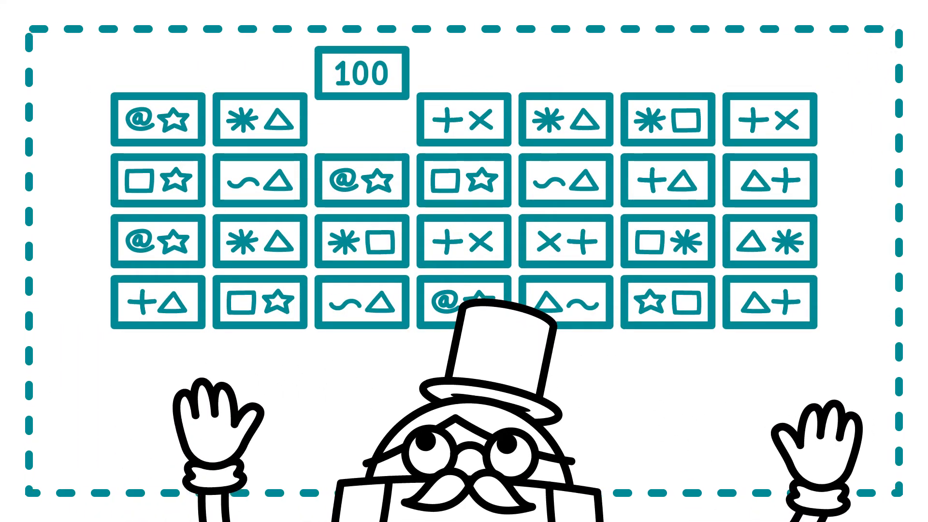